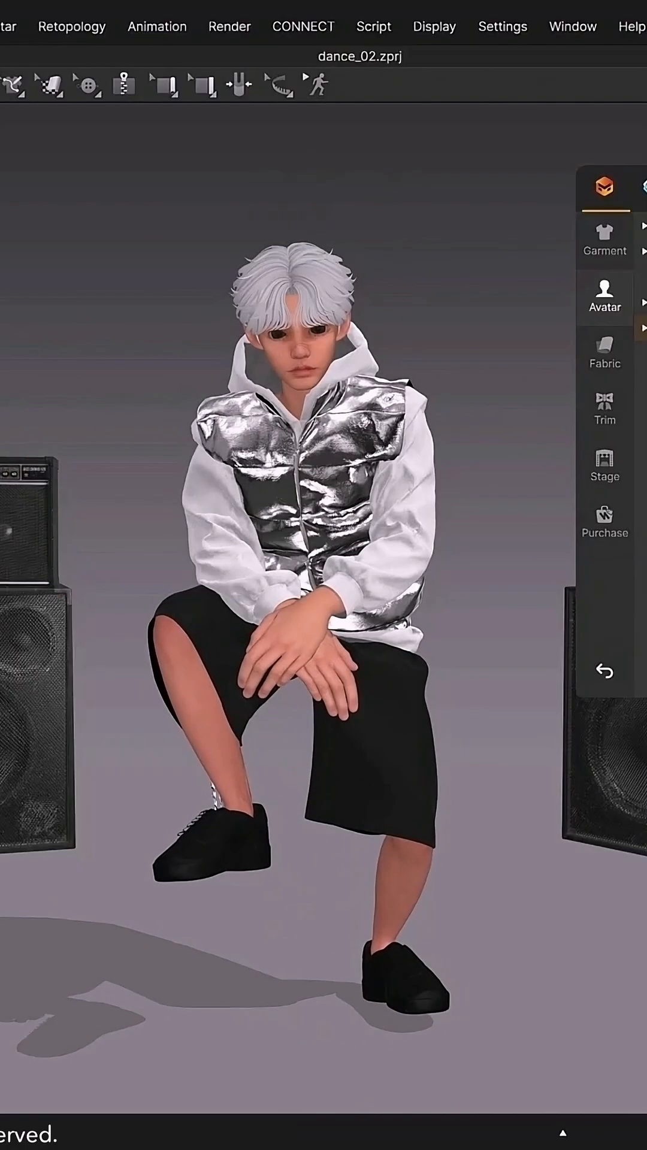
Load the MV2_Loose Fit Crewneck Half-Sleeve T-Shirts project with wireframe mesh and the Animation timeline shown.
{"action": "left_click", "coordinate": [317, 84]}
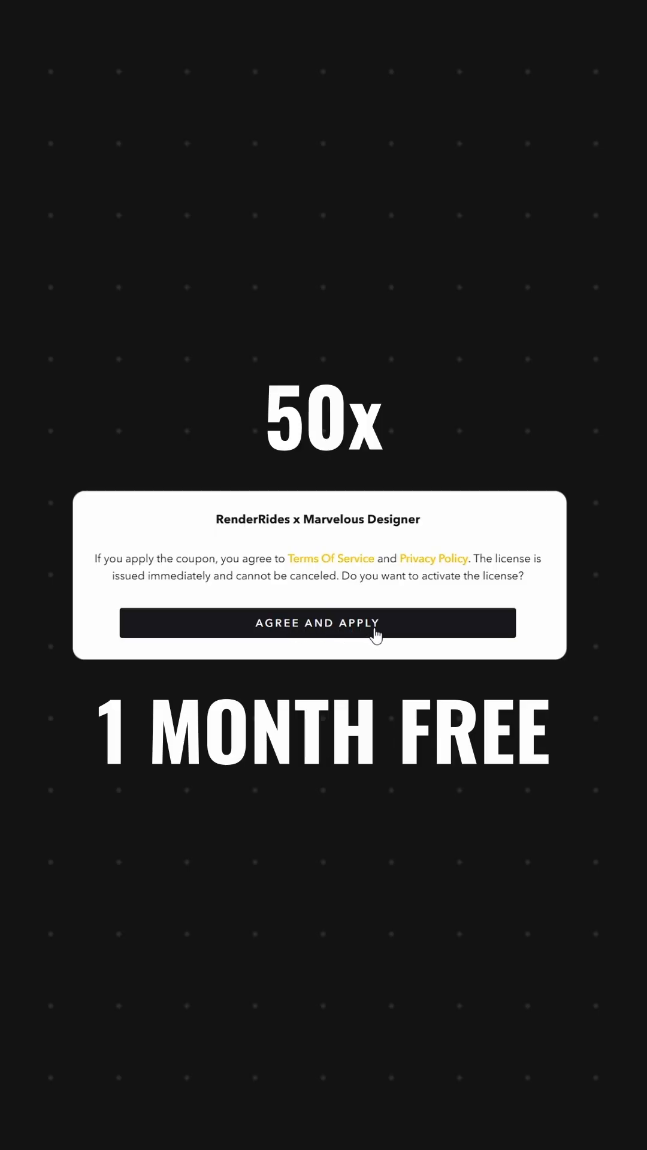
{"action": "left_click", "coordinate": [316, 623]}
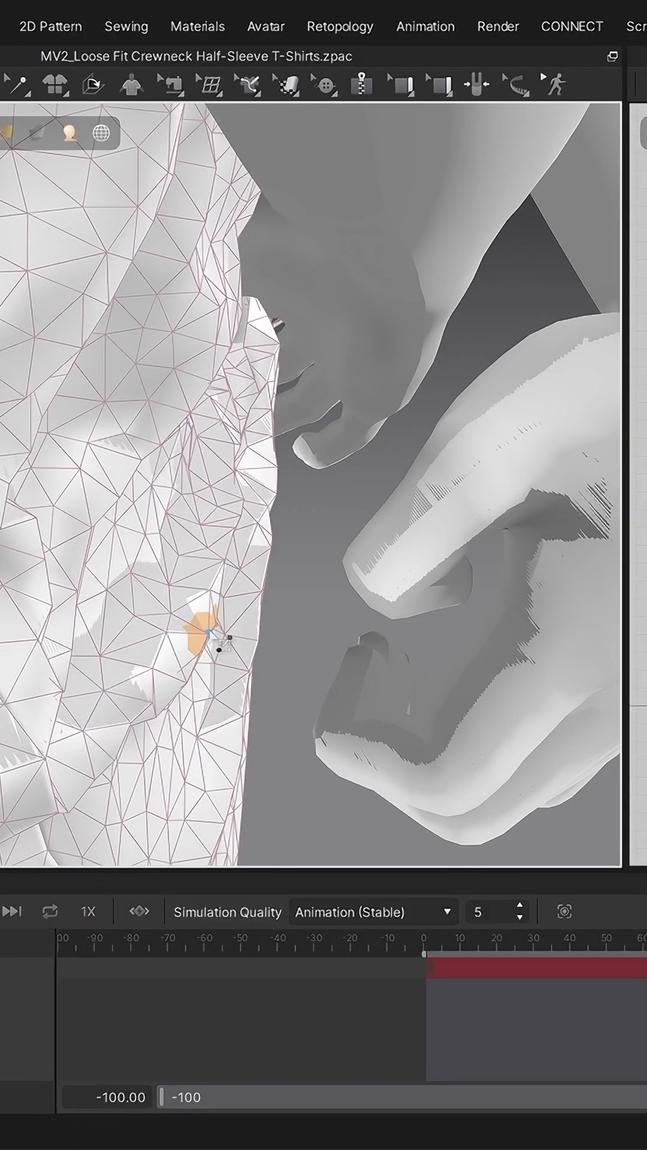